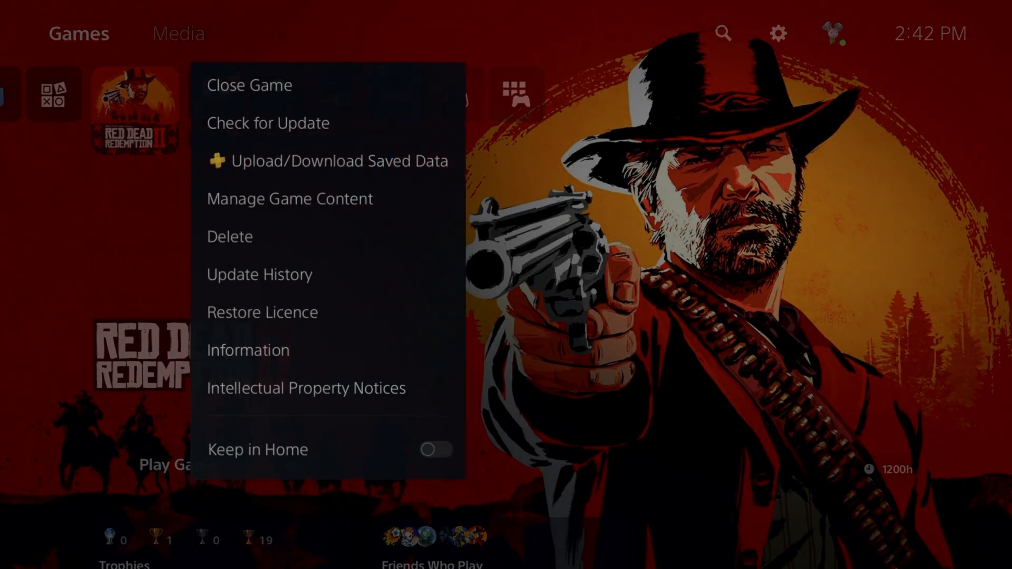
- Dismiss the Red Dead Redemption 2 options list, returning to the plain home screen
left_click(248, 85)
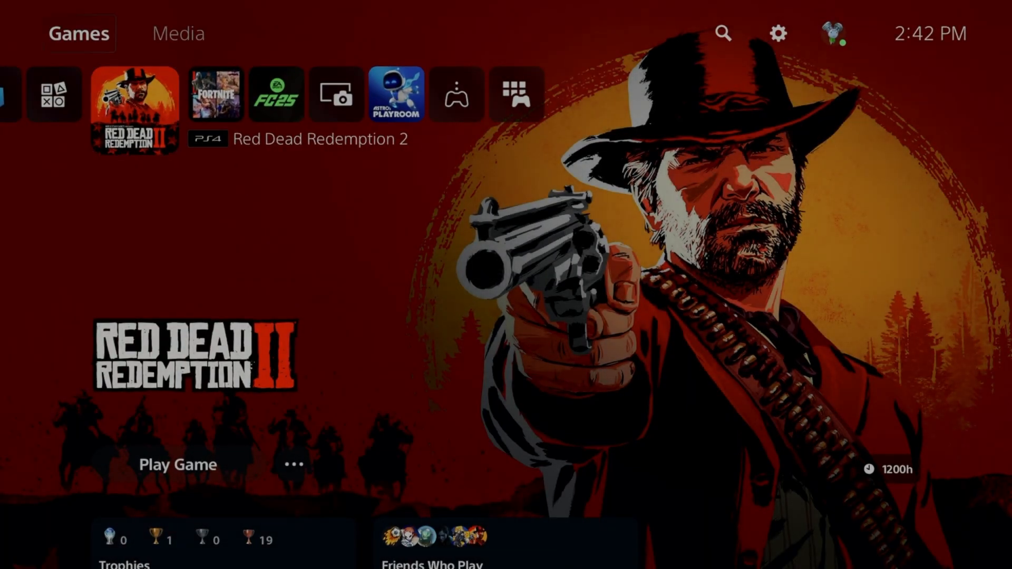
mouse_move(778, 33)
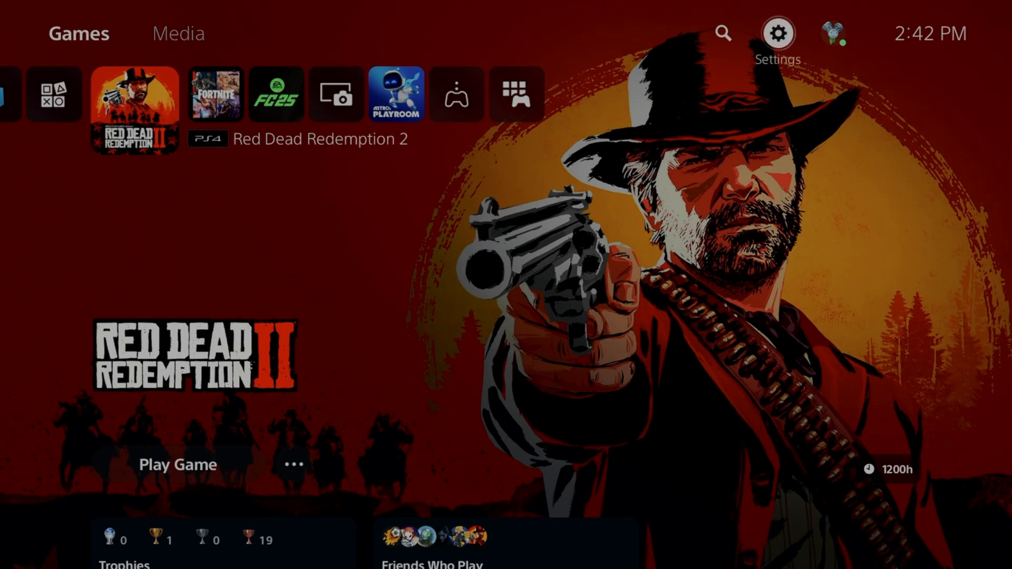
- Go through Settings and Network to Set Up Internet Connection, listing the registered network SETUP-9F3C
left_click(777, 33)
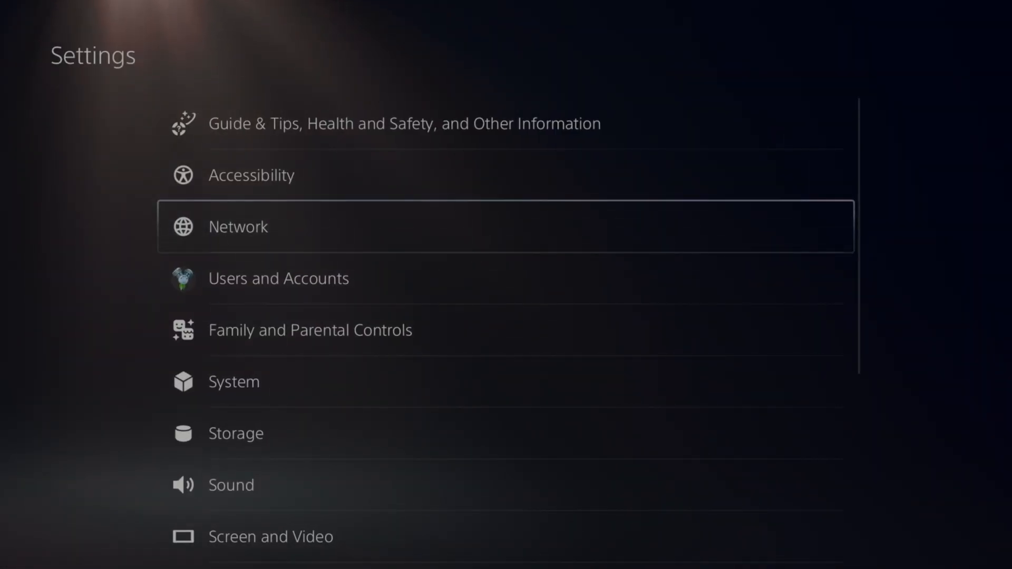
left_click(238, 226)
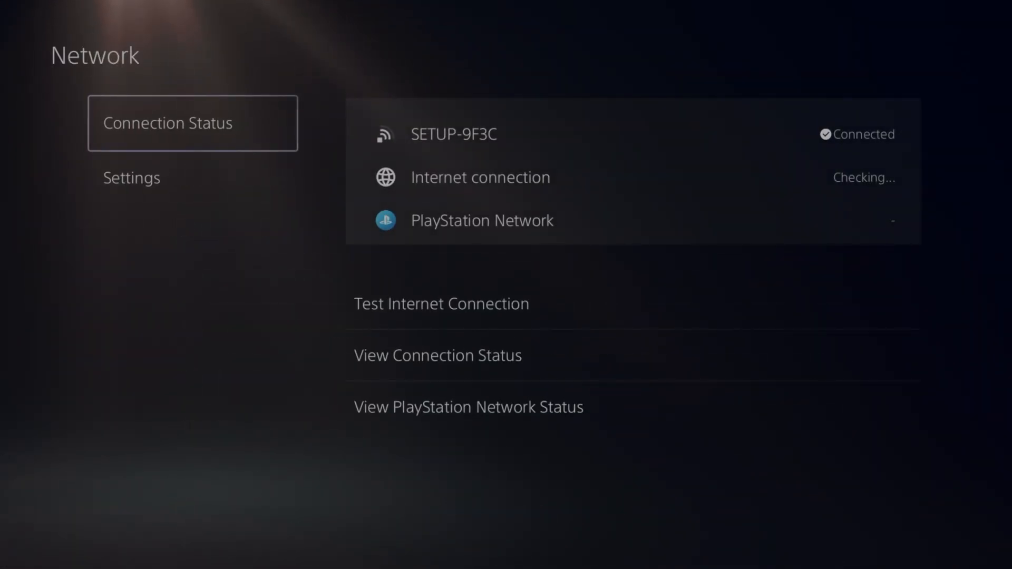
left_click(131, 177)
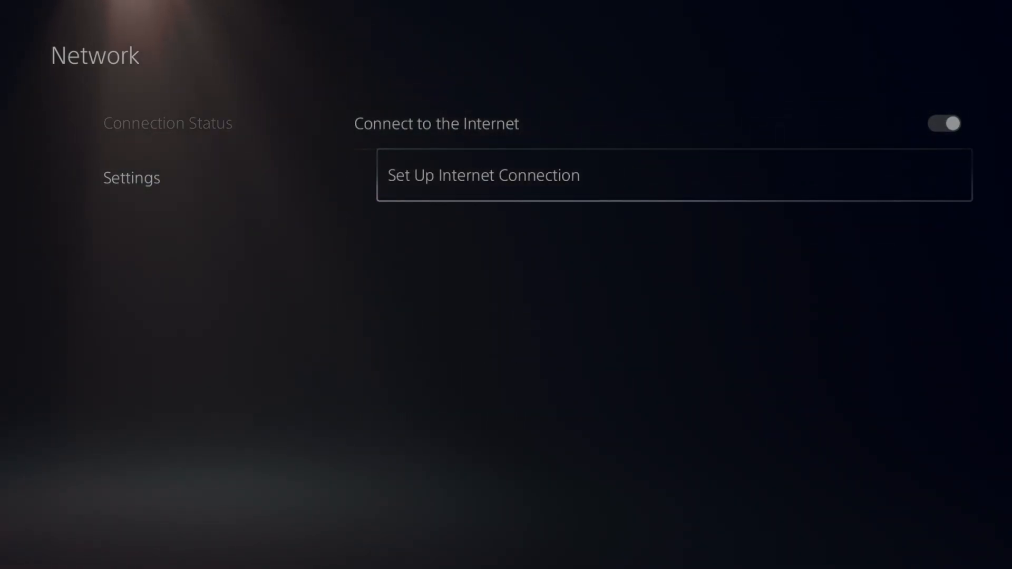
left_click(483, 175)
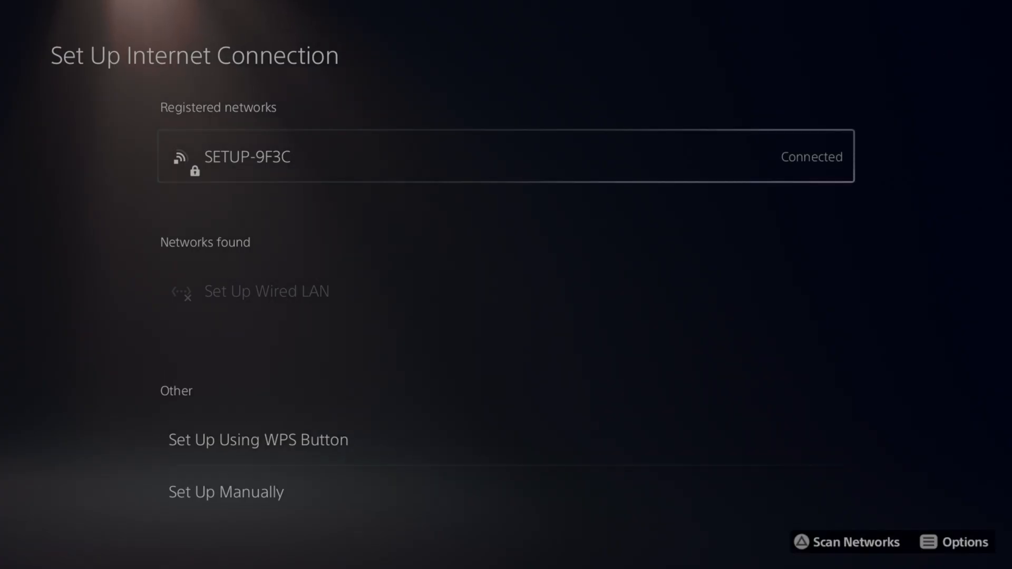
- Open Advanced Settings for SETUP-9F3C and keep MTU Settings on Manual (650)
left_click(962, 542)
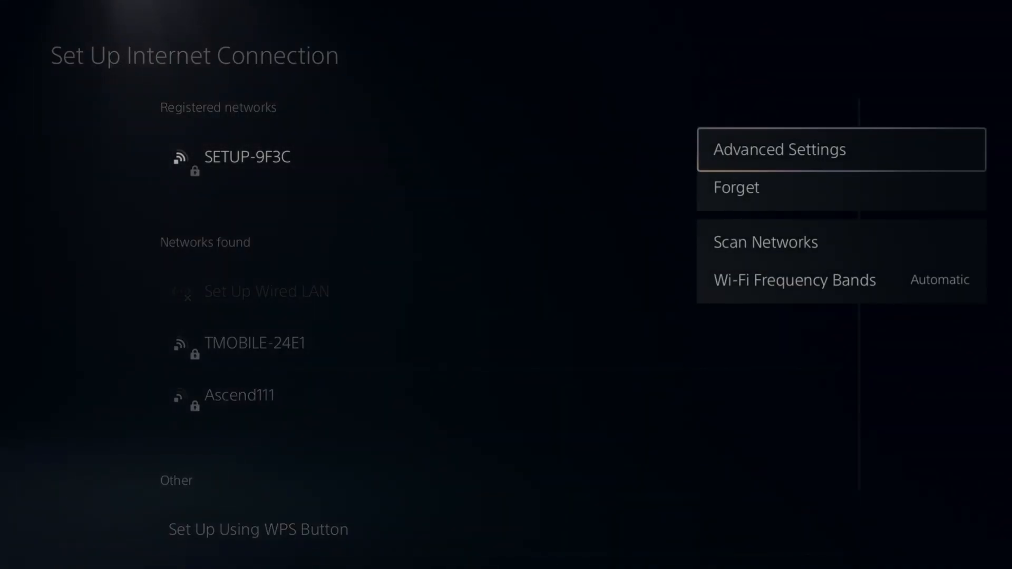
left_click(778, 149)
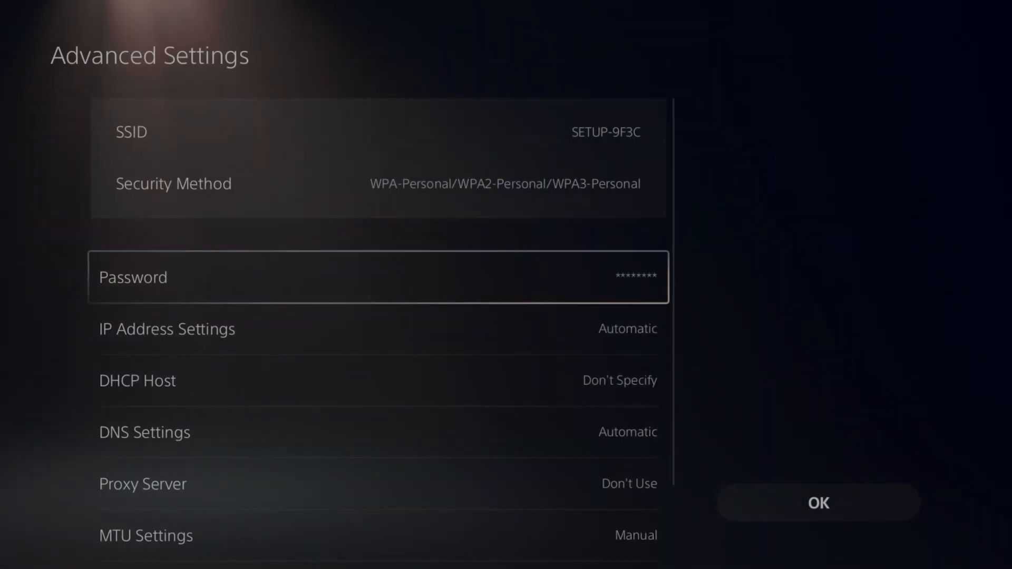
scroll("down", 3)
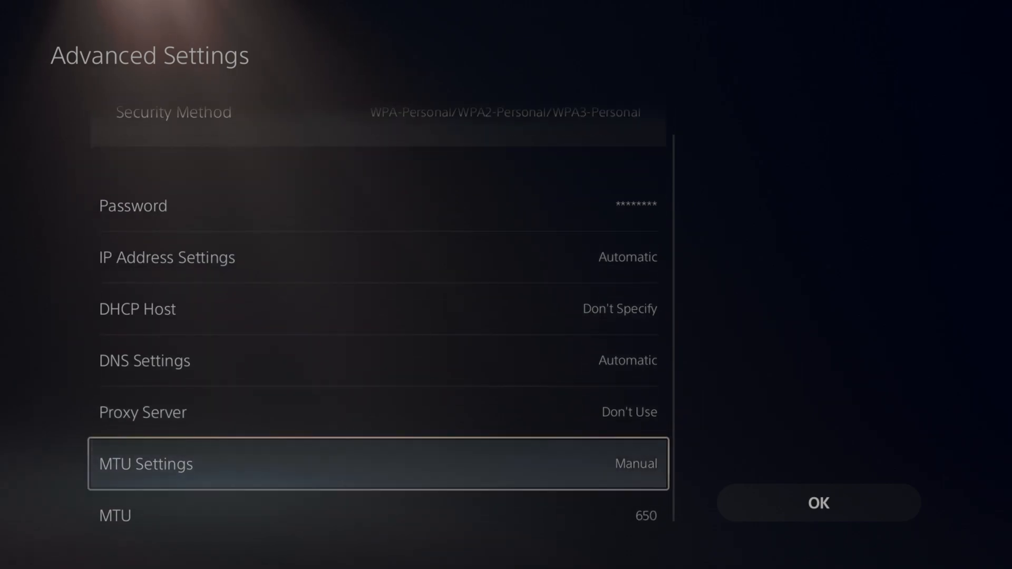
left_click(378, 464)
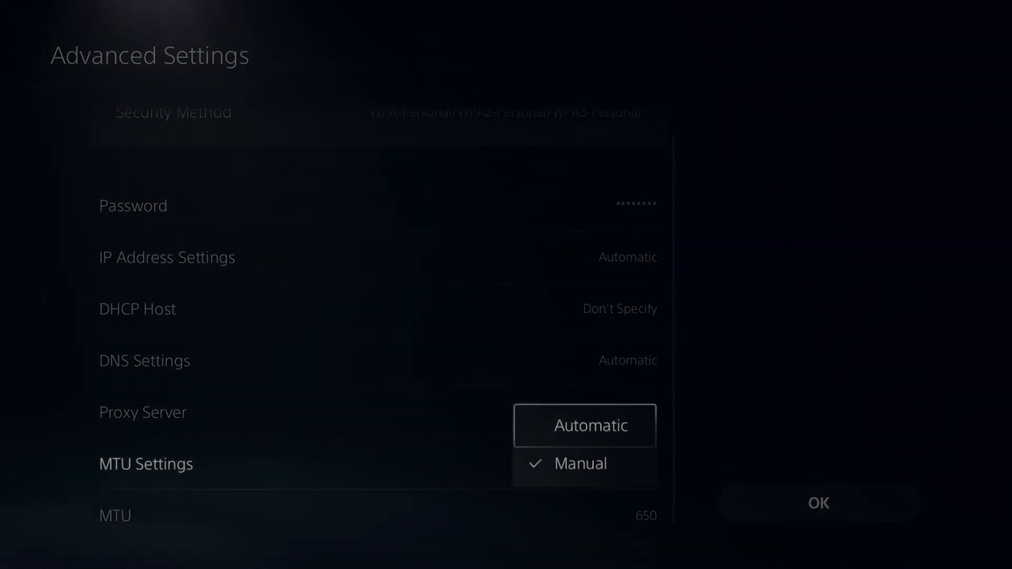
left_click(578, 462)
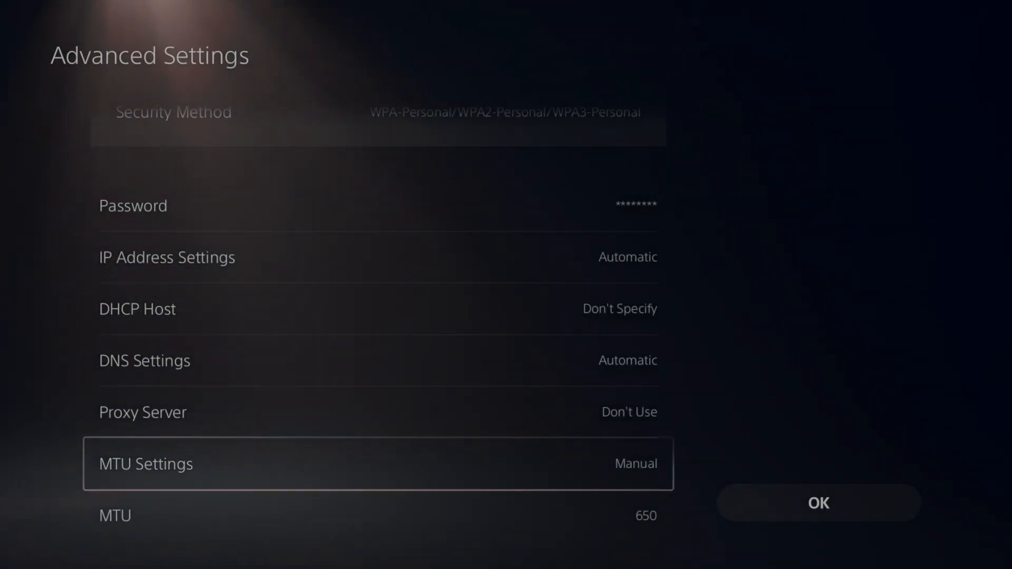
- Change the MTU from 650 to 700 and save, starting the reconnection to the access point
scroll("down", 3)
type("700")
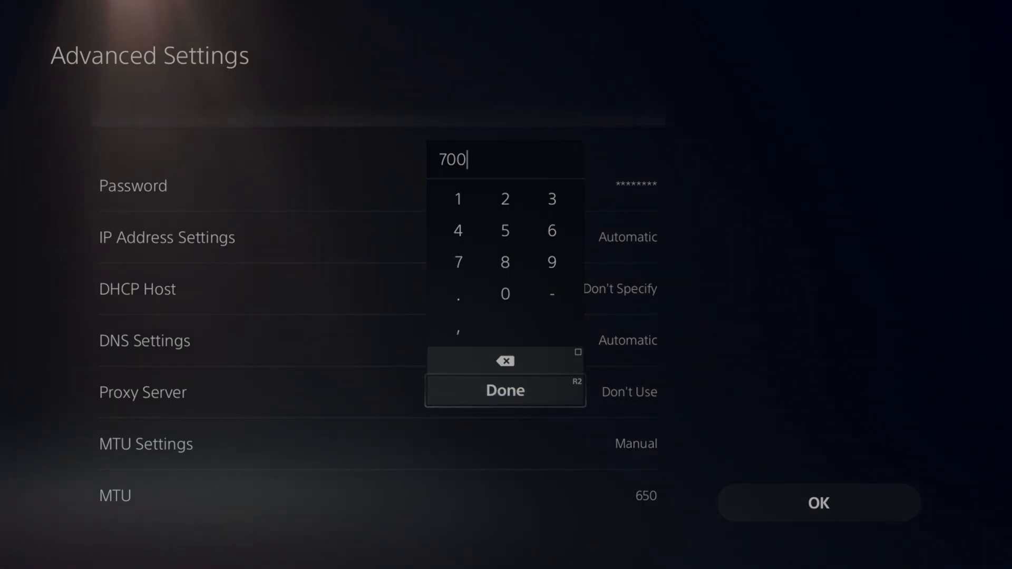
left_click(505, 390)
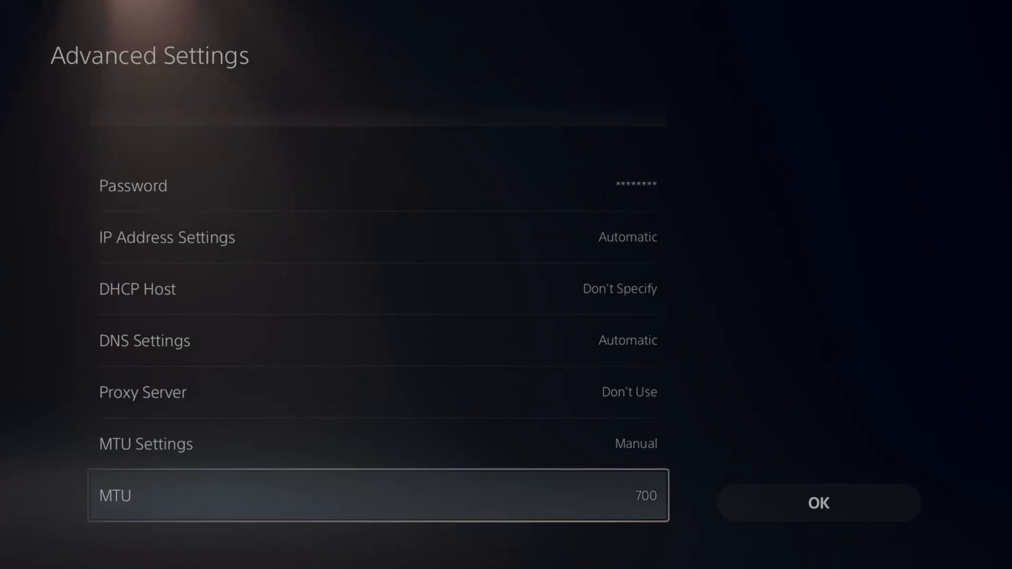
left_click(818, 503)
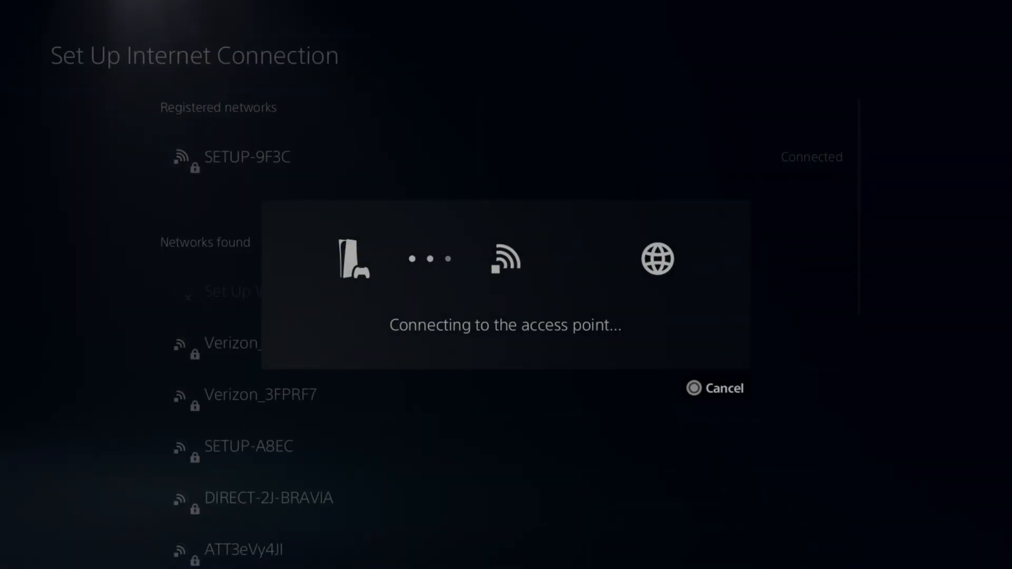